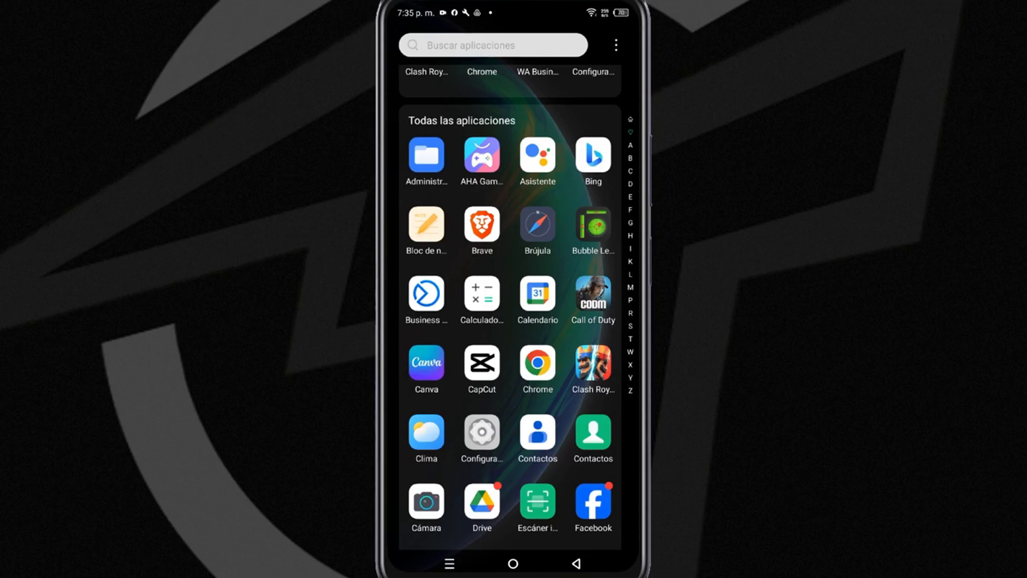
Launch Facebook from the app drawer
scroll(down, 3)
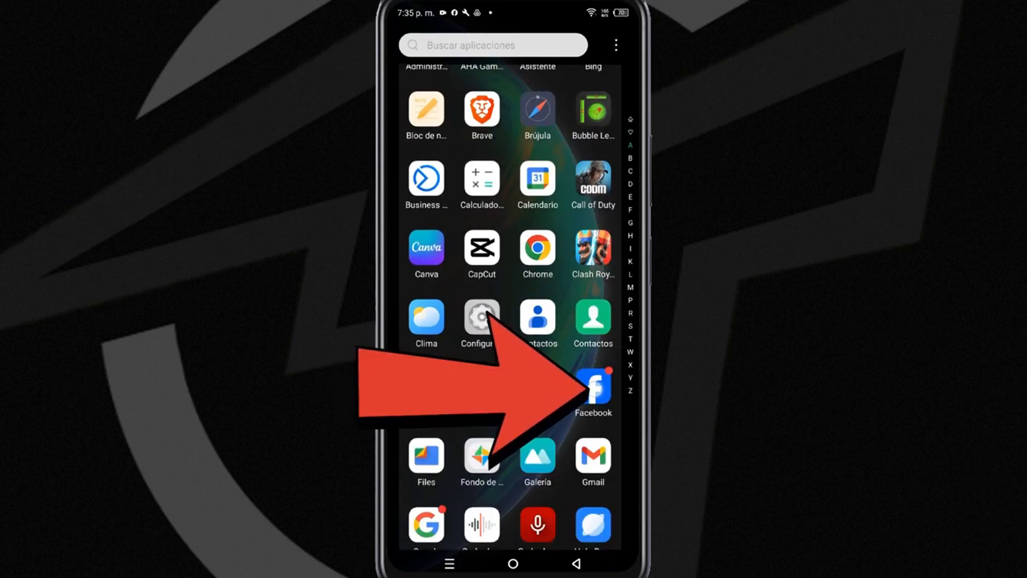
click(590, 385)
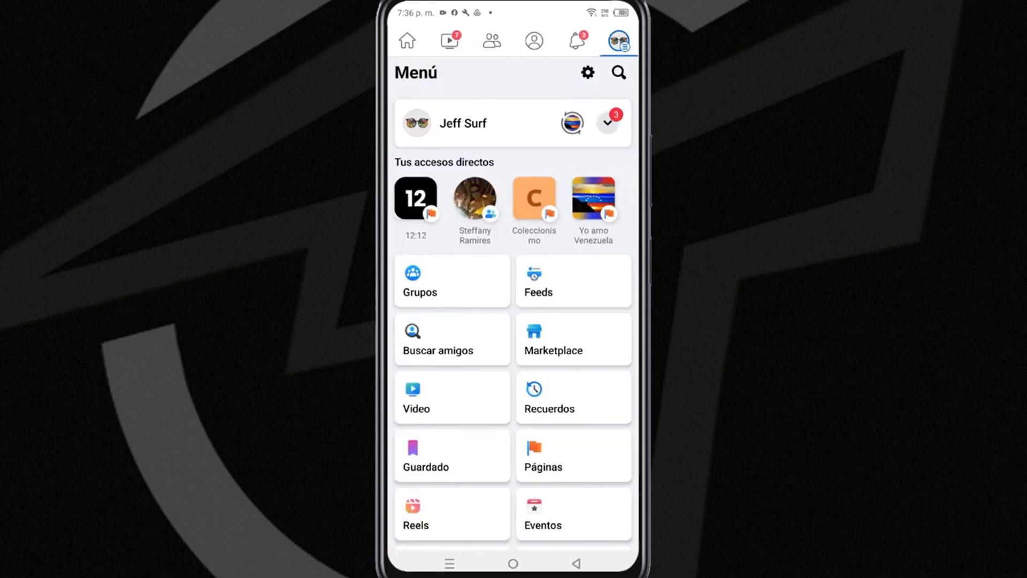
Reach Configuración under Configuración y privacidad to show the Preferences options
scroll(down, 3)
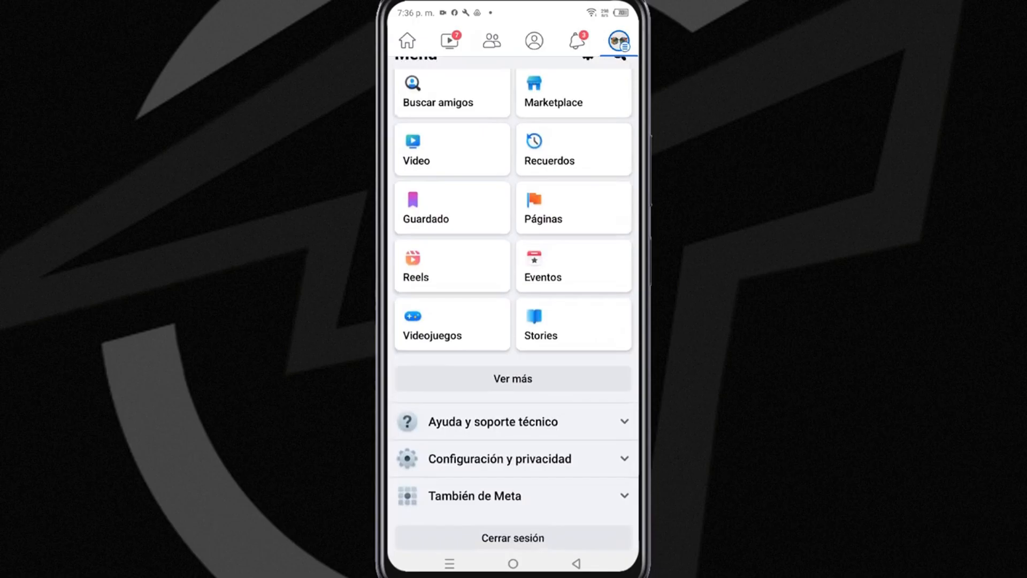
click(500, 457)
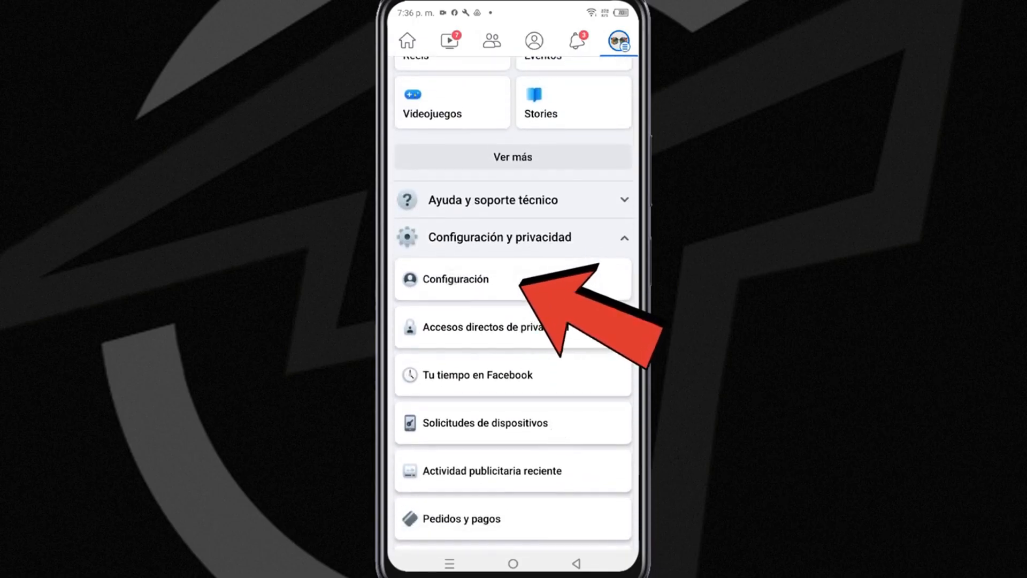
click(457, 278)
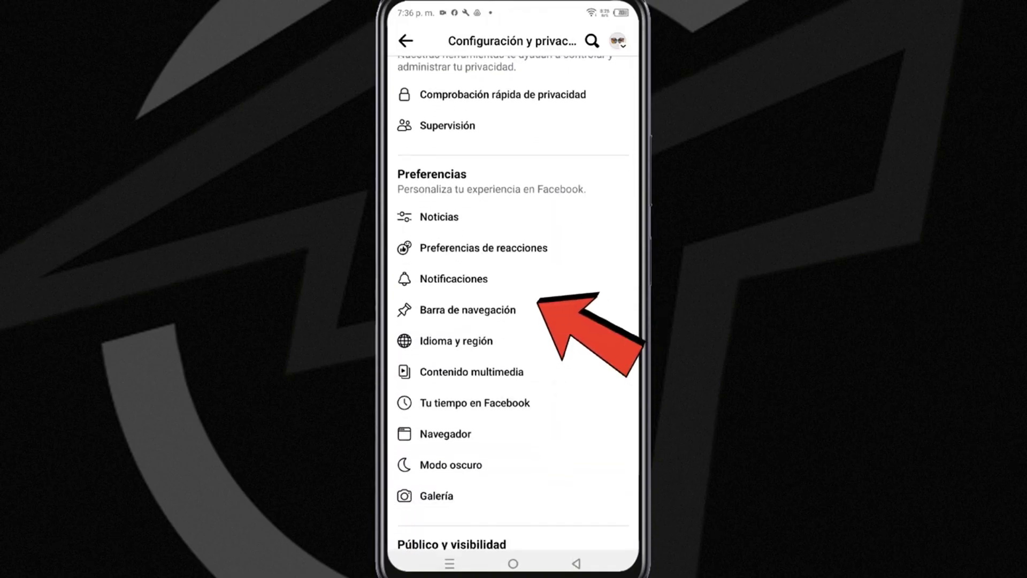
In Barra de navegación customization, change Marketplace from Oculto so it shows in the bar
click(467, 309)
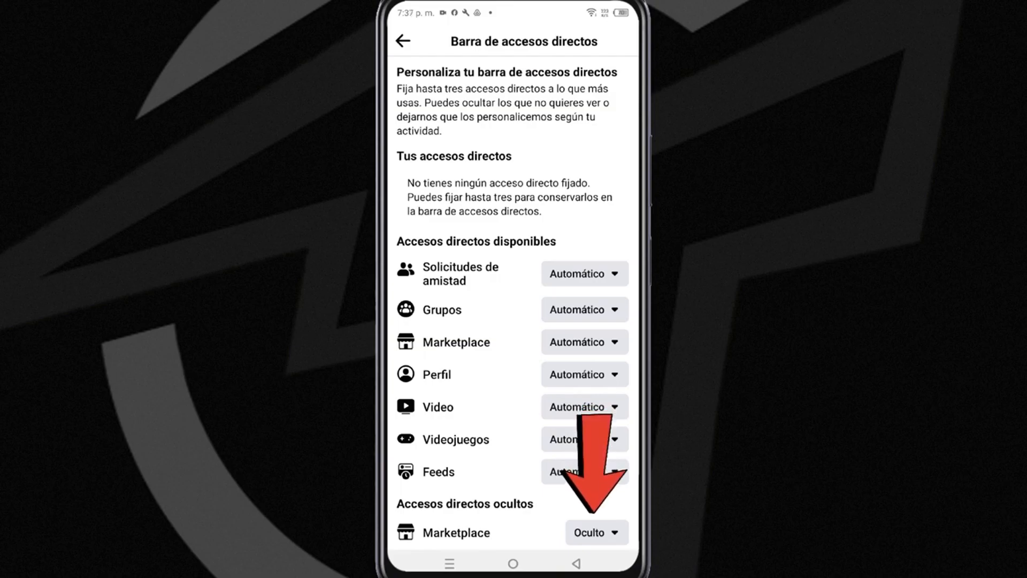
click(595, 532)
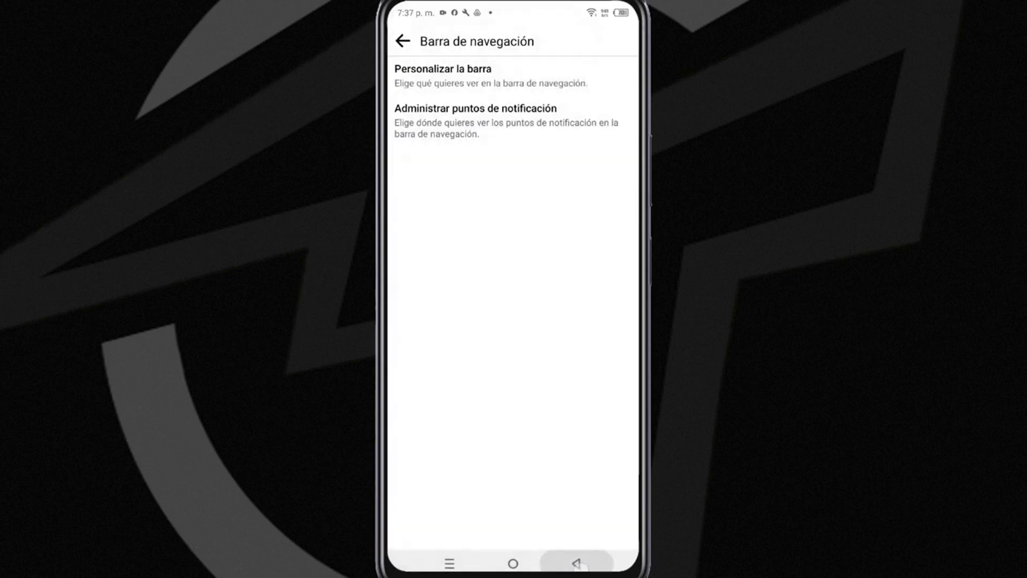
Back out of Facebook to the Android app drawer
click(576, 563)
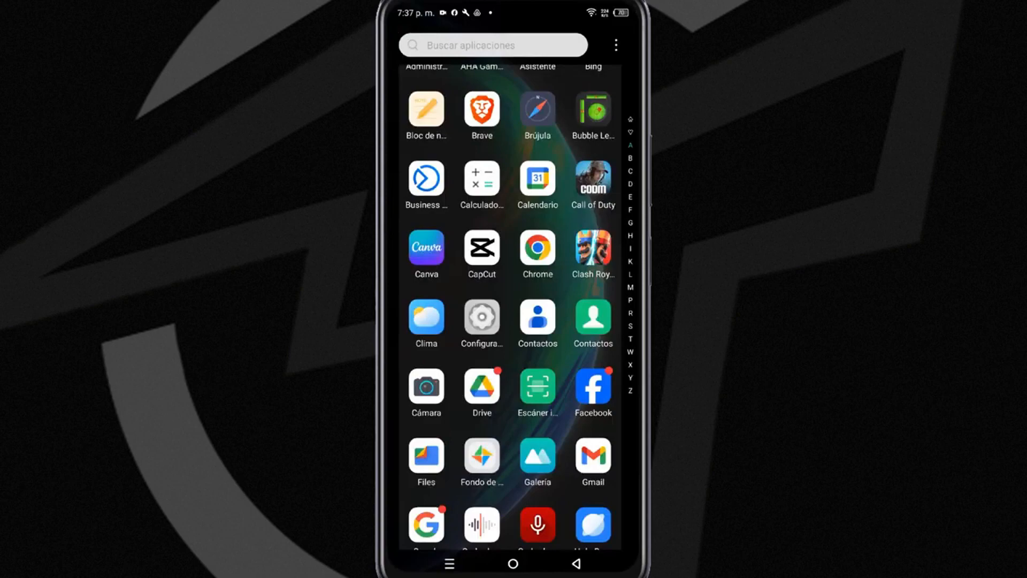
Clear Facebook's cache from its App info storage page in Android Settings
click(481, 324)
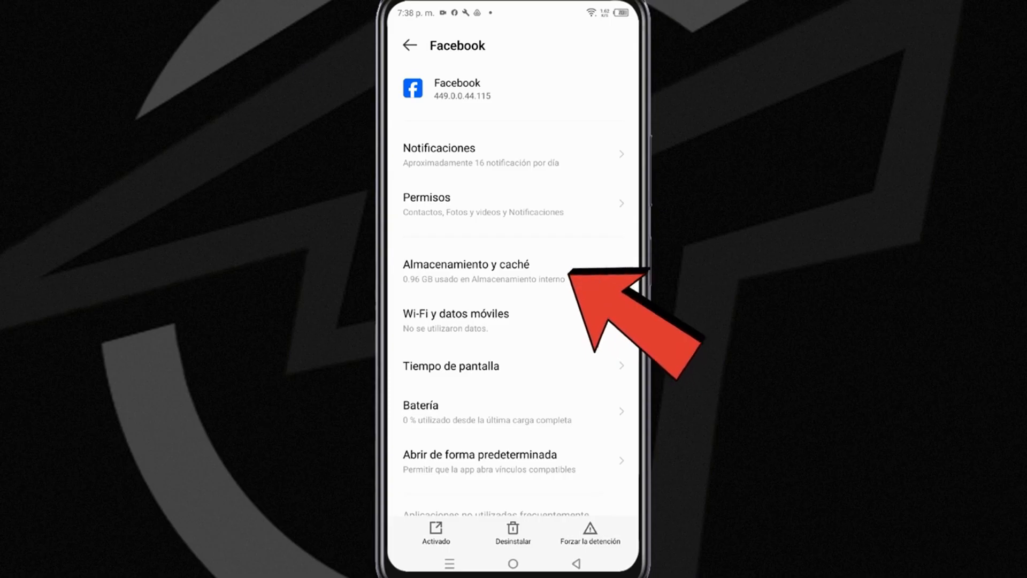
click(466, 270)
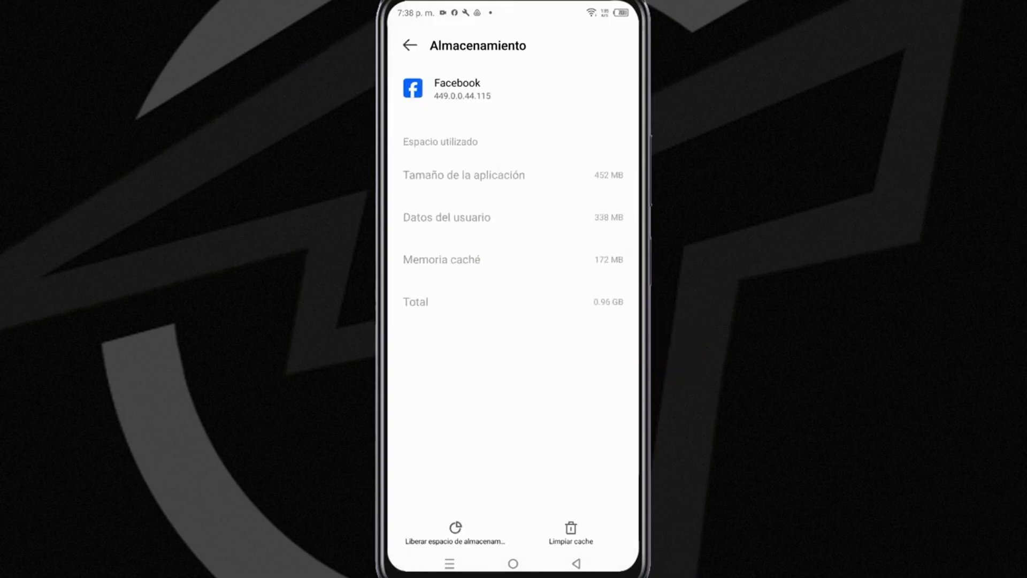
click(570, 528)
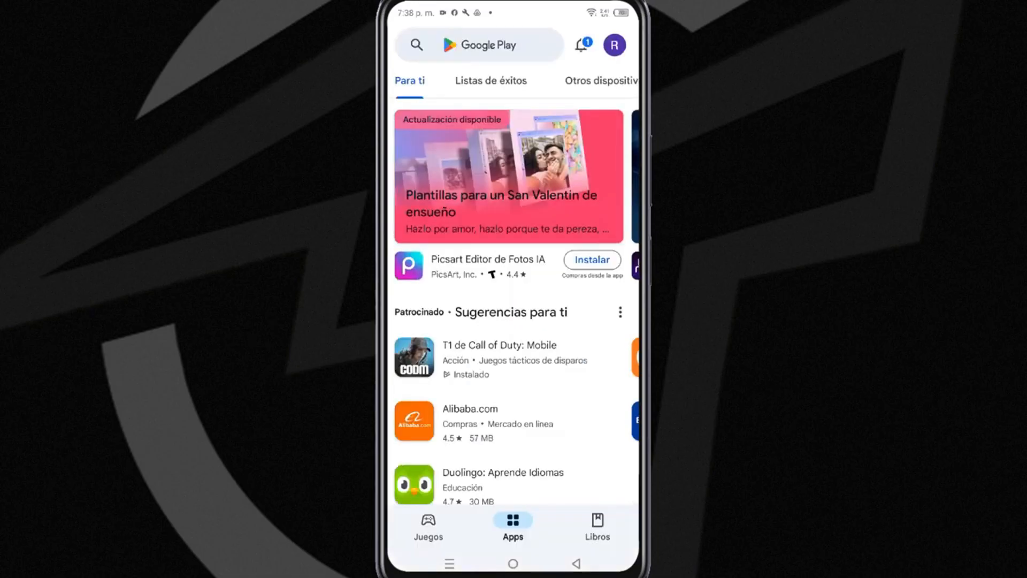
Begin a Play Store search for 'facebook', entering 'f'
text(f)
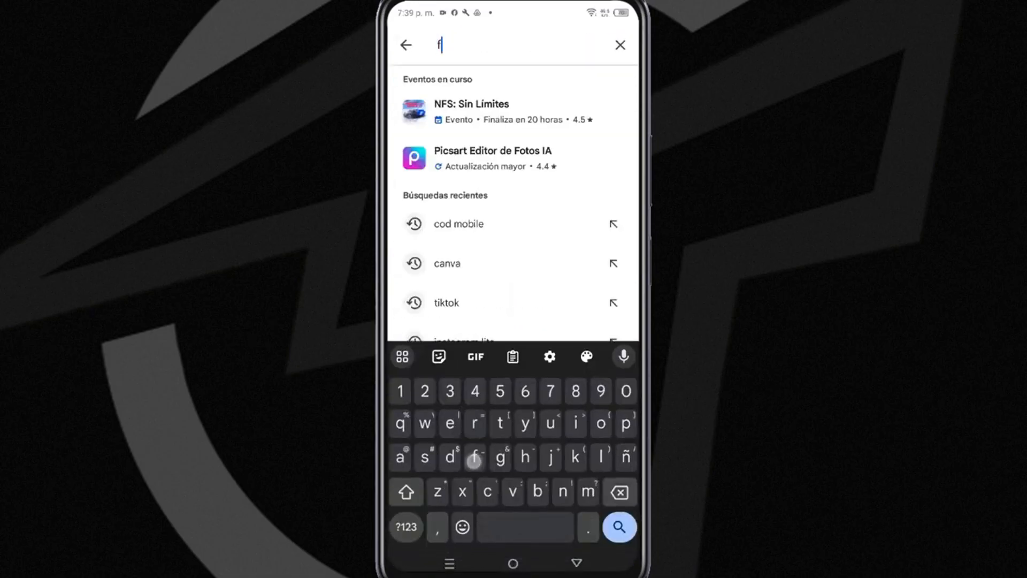